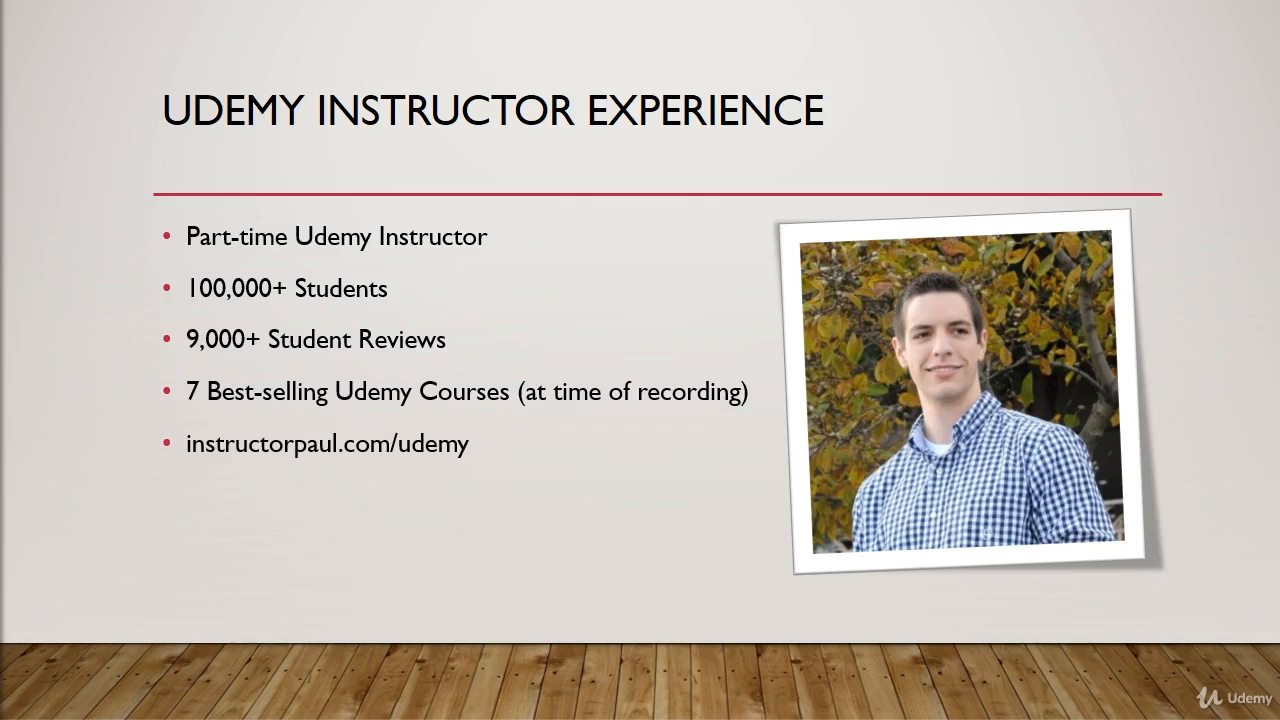
scroll("down", 3)
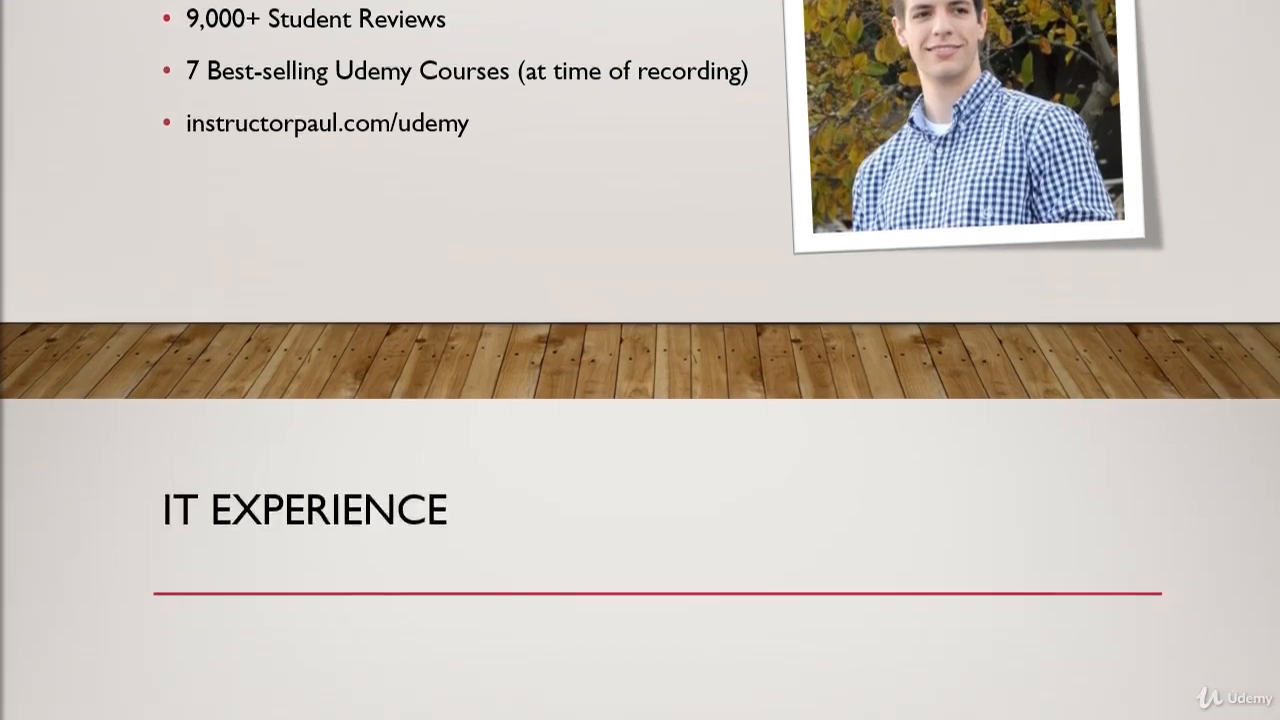